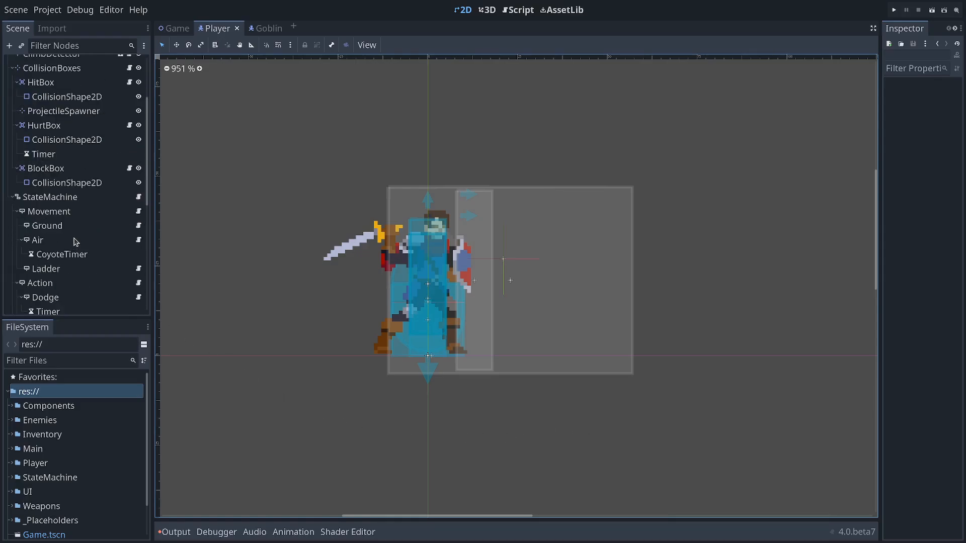
Step: Browse the StateMachine's Movement, Dodge, ClimbPlatform and SlamAir state nodes in the Scene tree
left_click(51, 132)
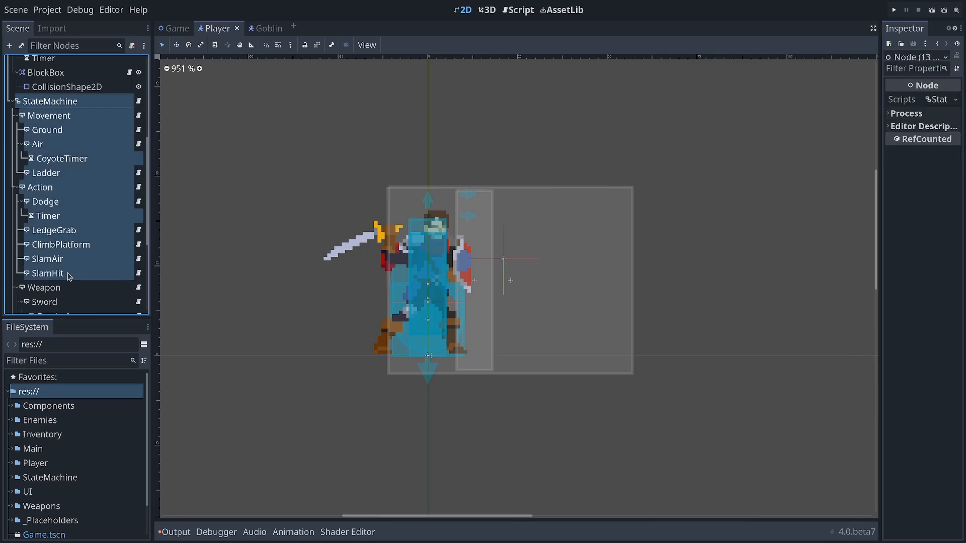
mouse_move(48, 273)
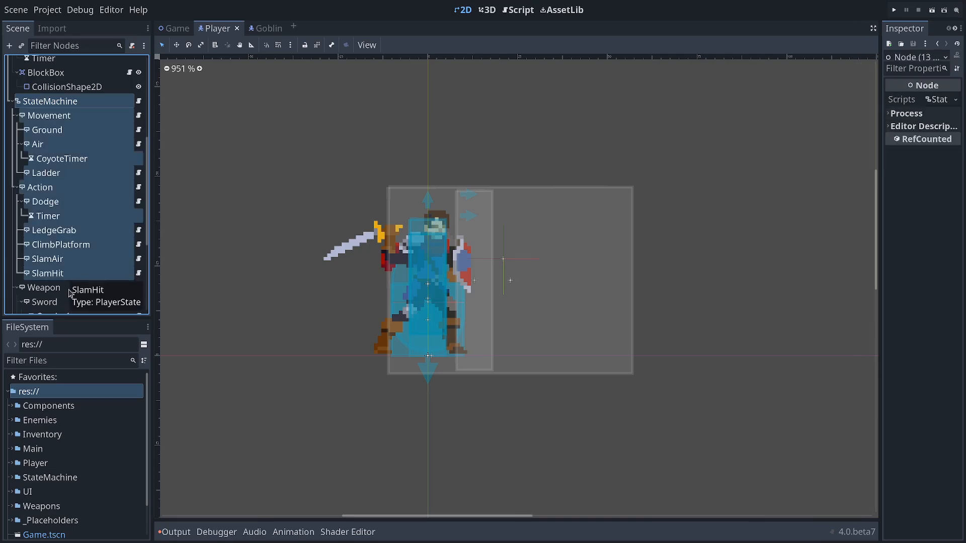
left_click(49, 114)
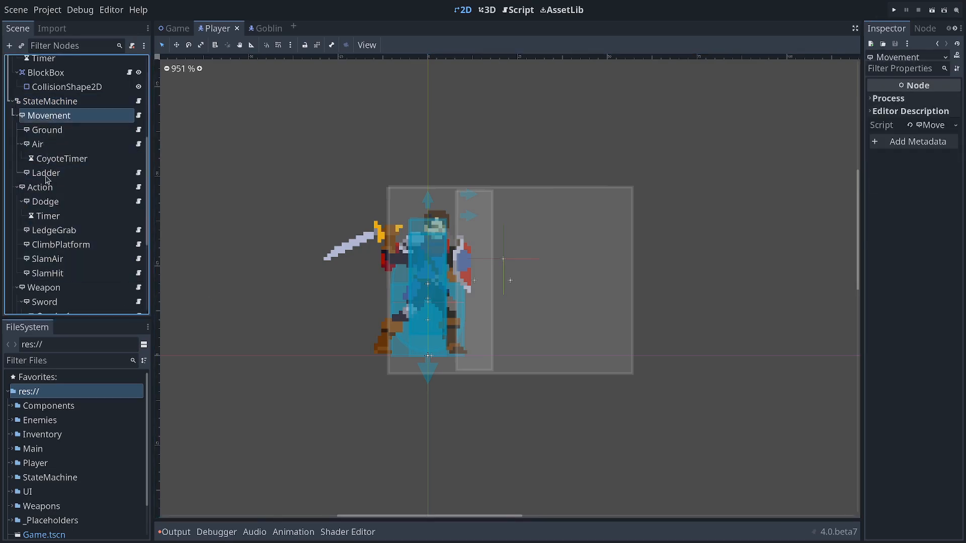
left_click(46, 201)
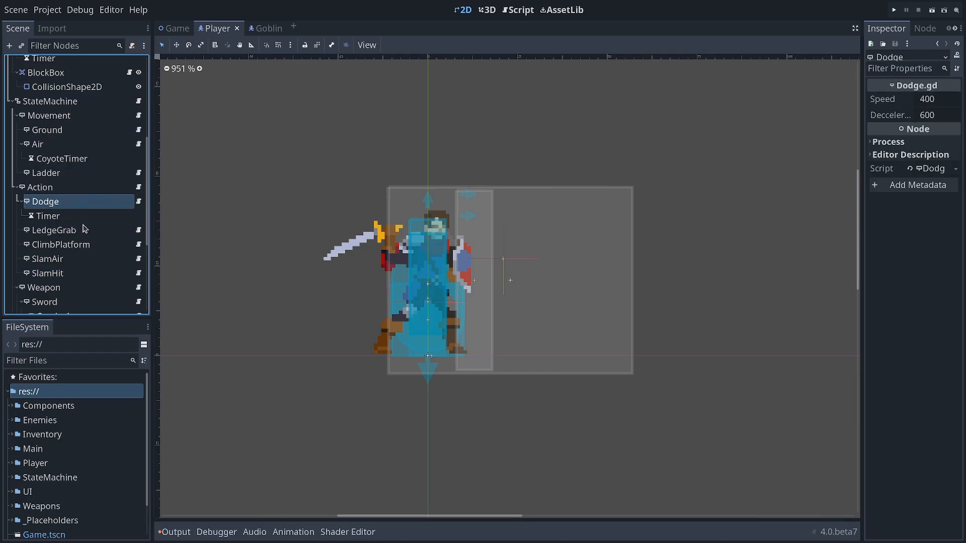
left_click(62, 244)
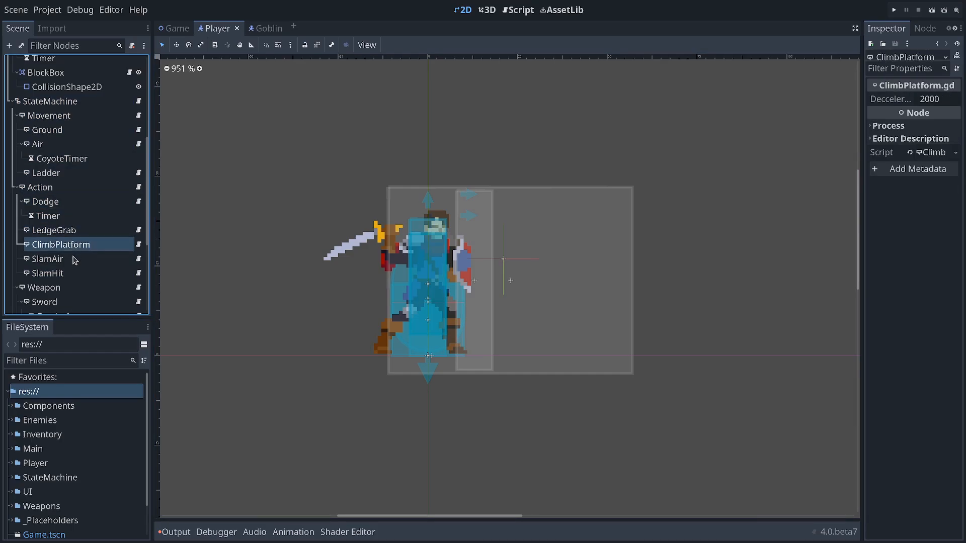
left_click(48, 227)
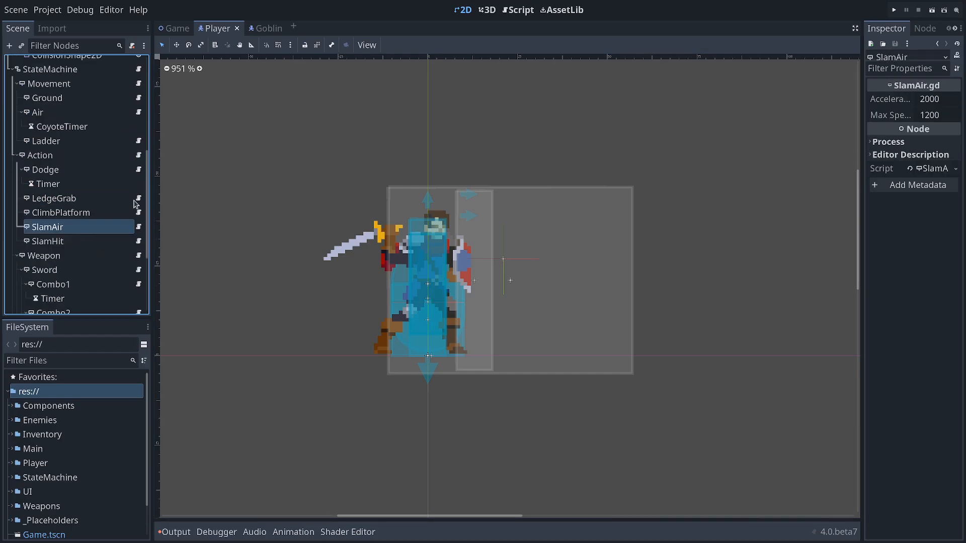
Step: Glance at the SlamHit script, return to the 2D view and expand the res://Player/ folder
left_click(520, 10)
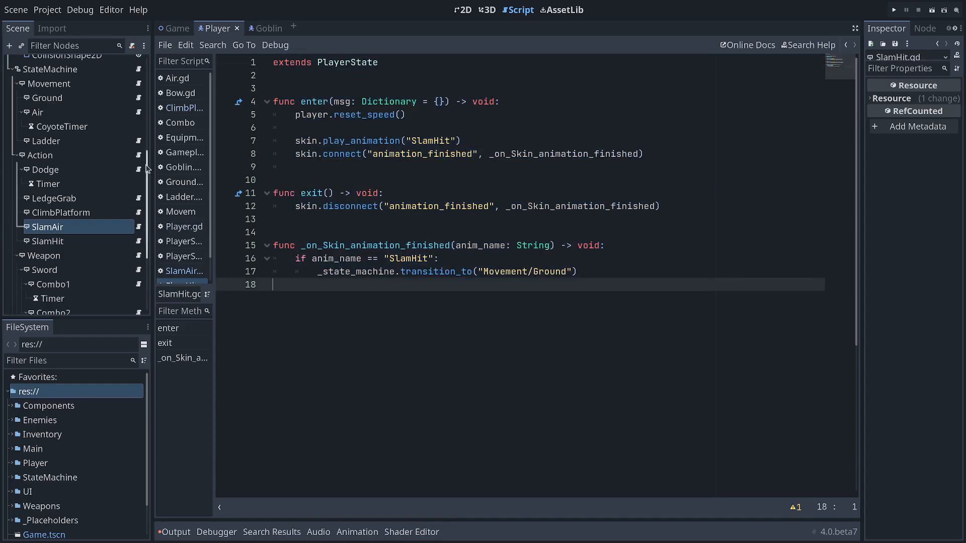
left_click(461, 10)
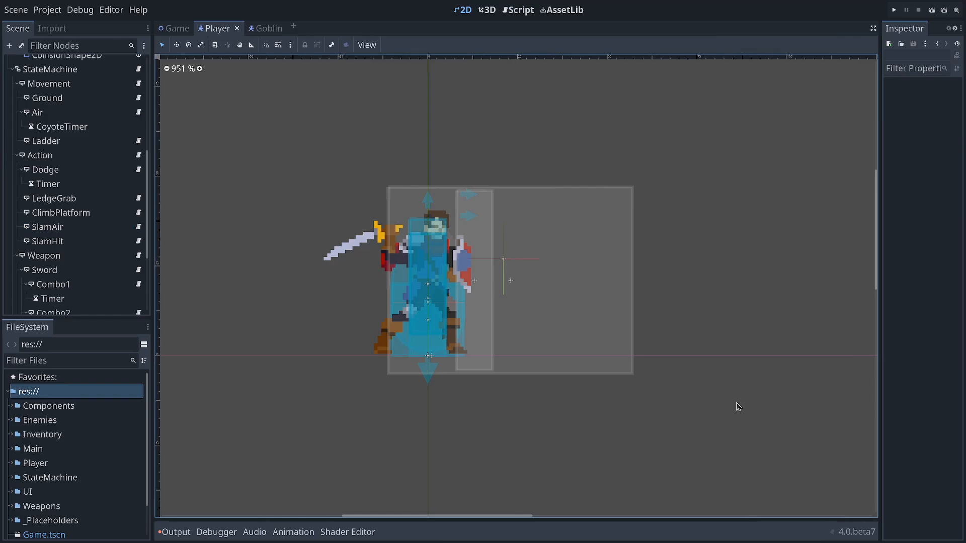
left_click(169, 28)
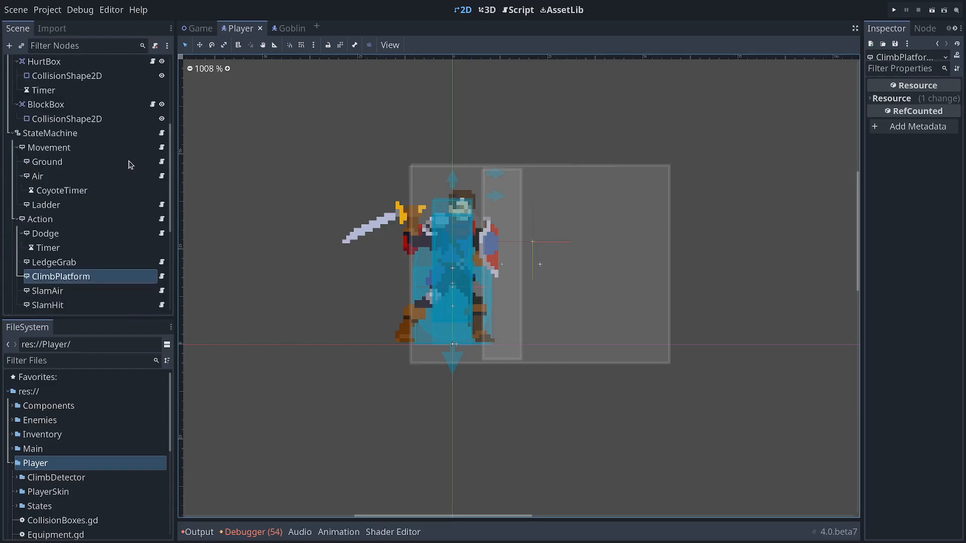
Step: Inspect the Ground, Ladder and ClimbPlatform state nodes in the Scene dock
left_click(47, 98)
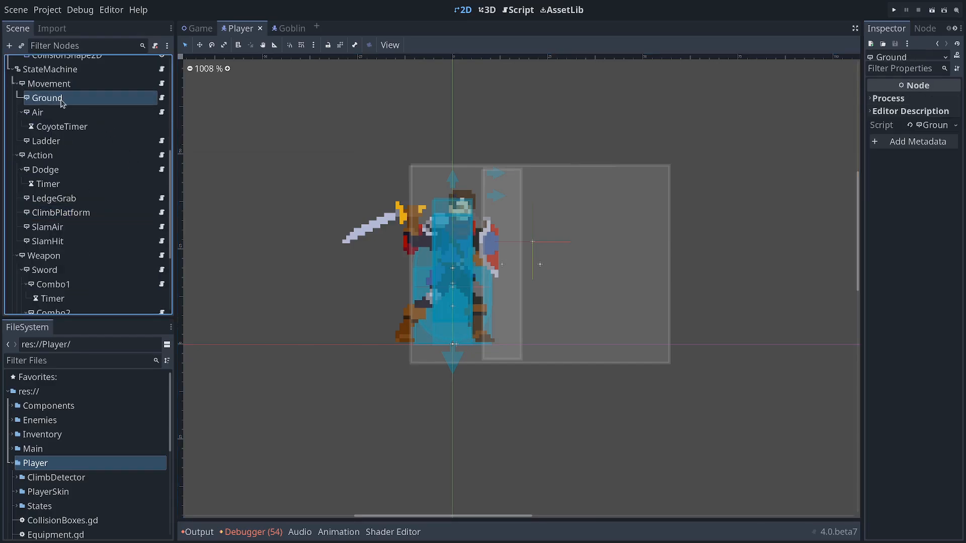
left_click(45, 169)
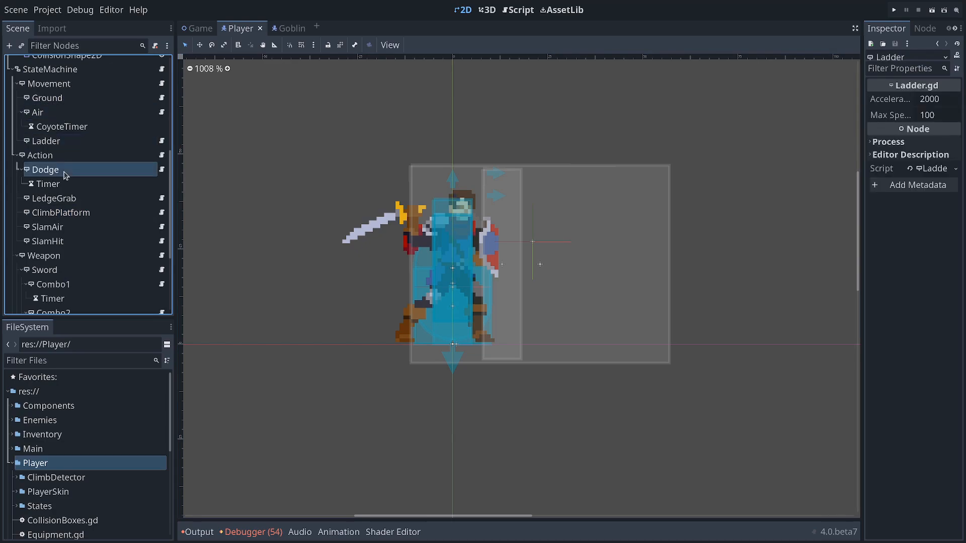
left_click(62, 212)
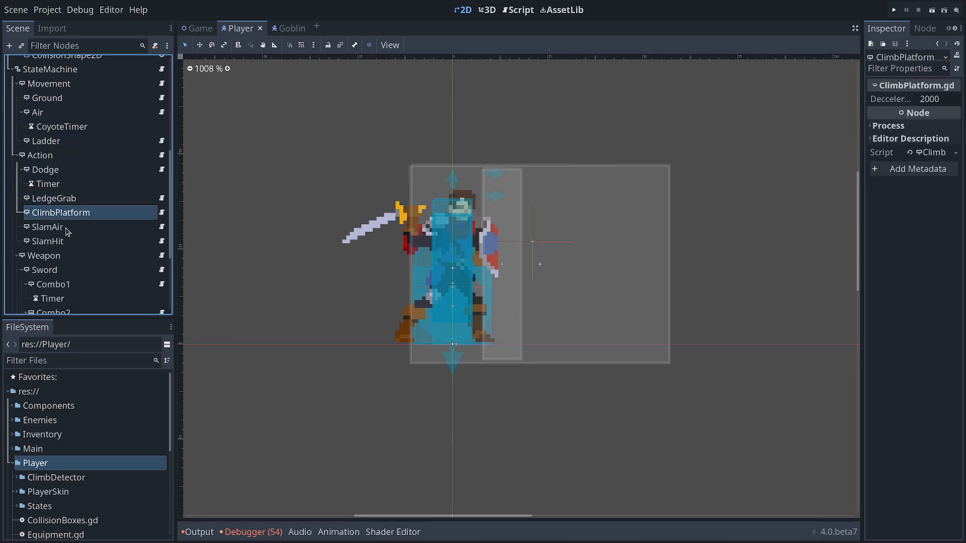
mouse_move(48, 226)
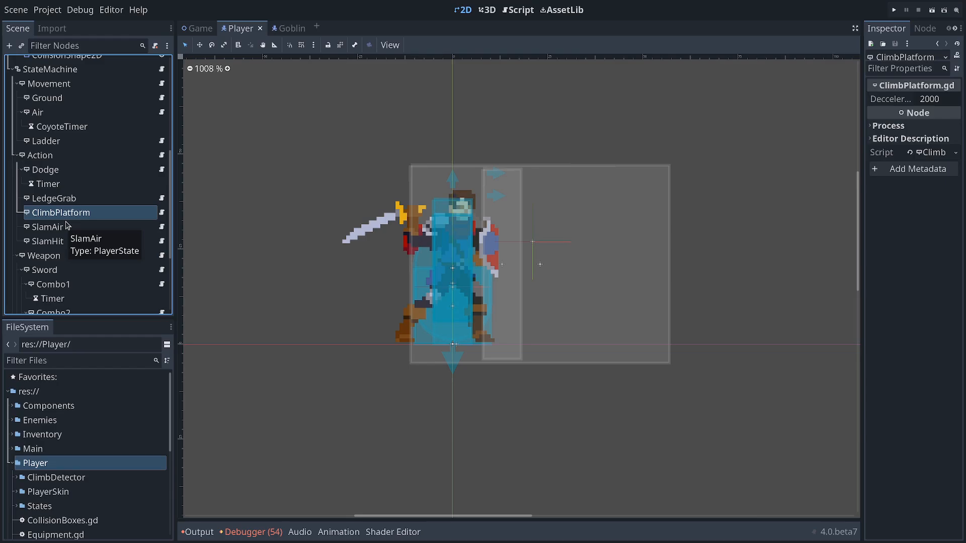
mouse_move(67, 230)
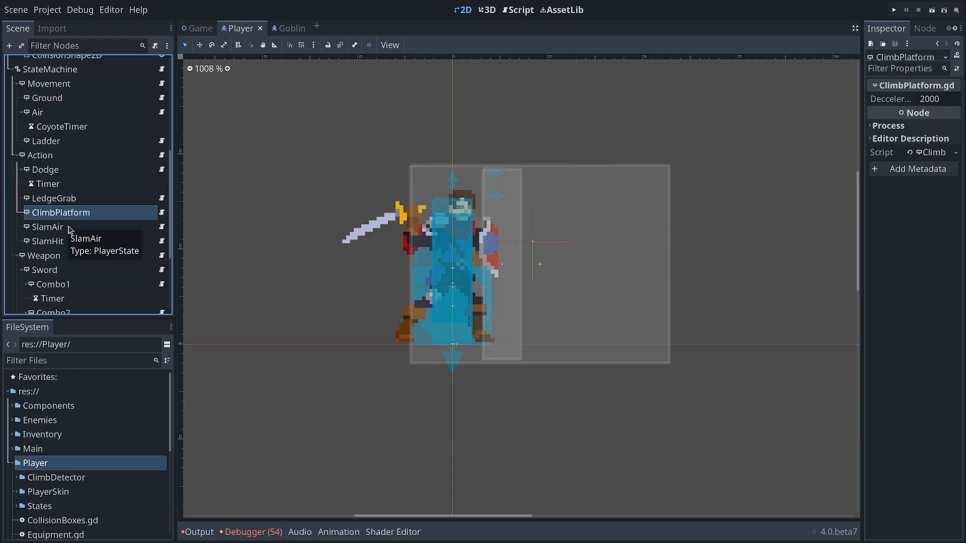
mouse_move(162, 213)
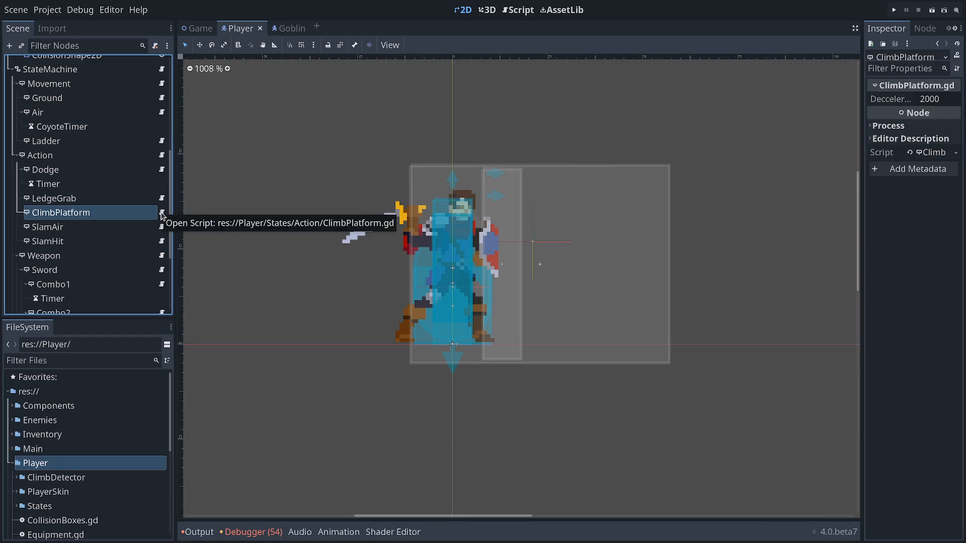
Step: Bring up ClimbPlatform.gd in the script editor after a brief look at SlamAir.gd, selecting all its code
left_click(161, 212)
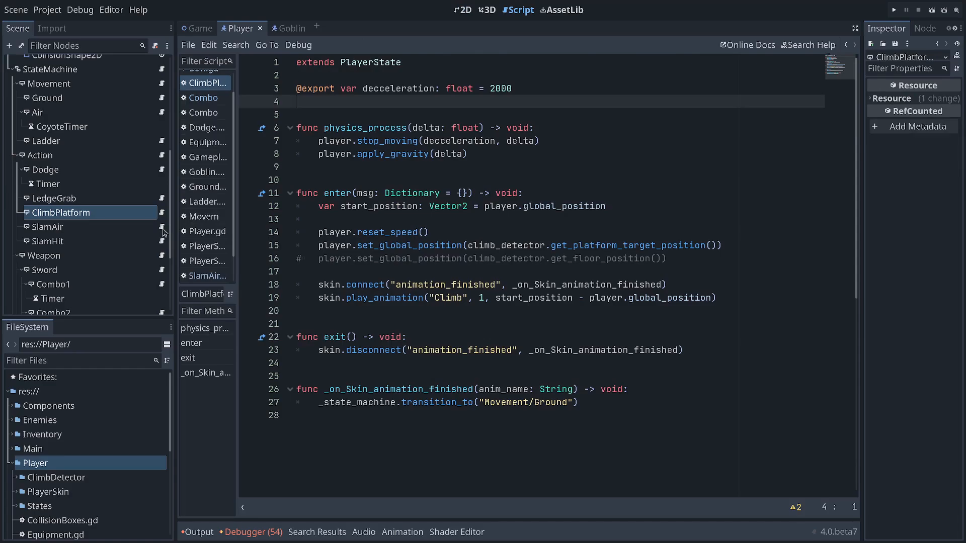
left_click(203, 276)
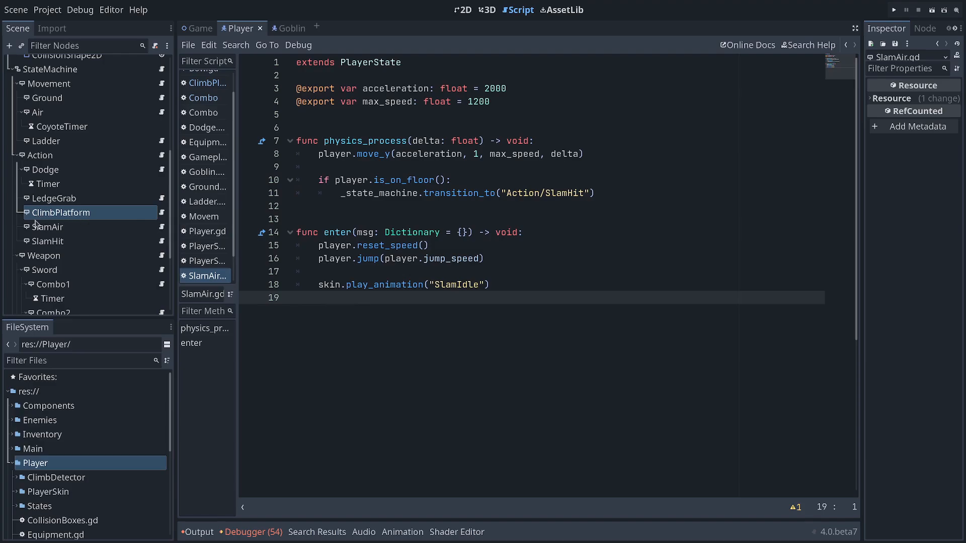
mouse_move(145, 213)
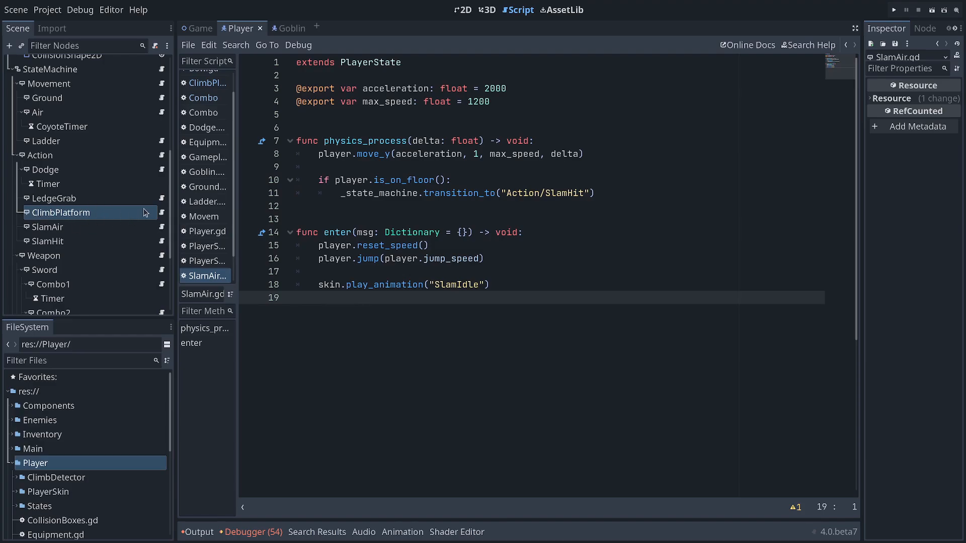
left_click(205, 83)
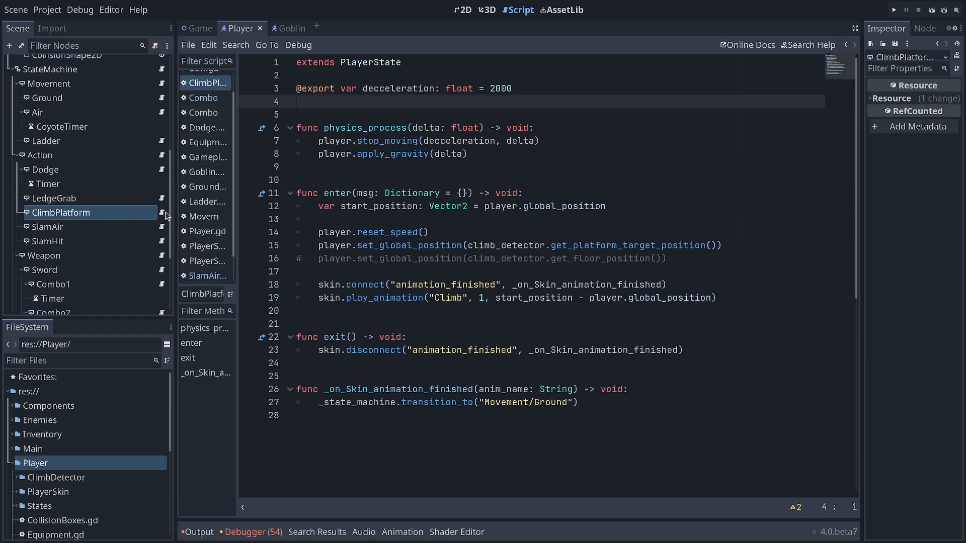
key("ctrl+a")
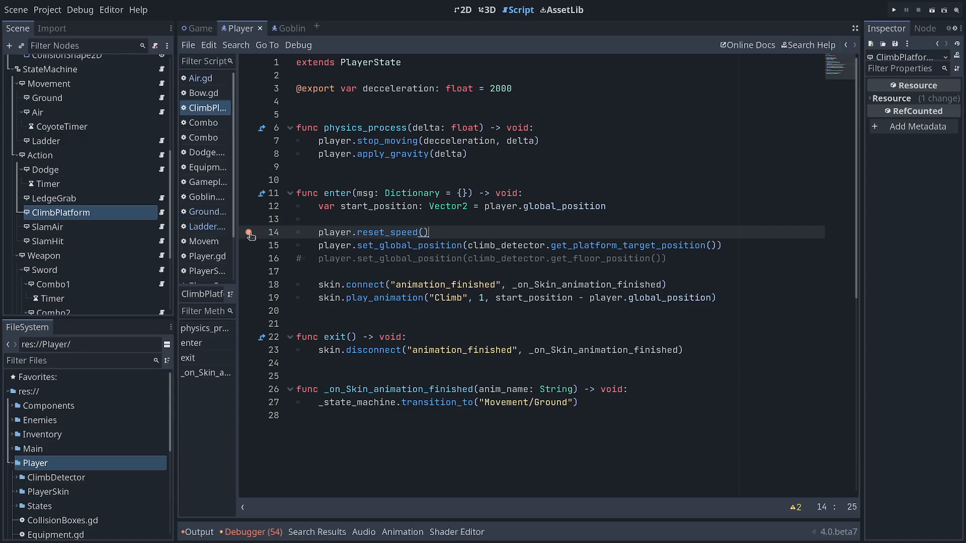
mouse_move(211, 270)
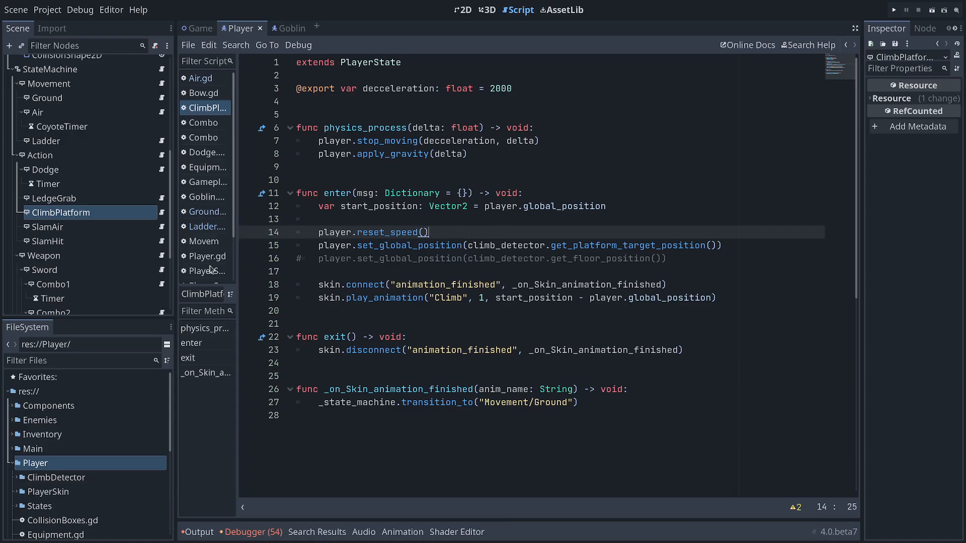
Step: View Dodge.gd and SlamAir.gd briefly, ending on SlamHit.gd in the script editor
left_click(205, 152)
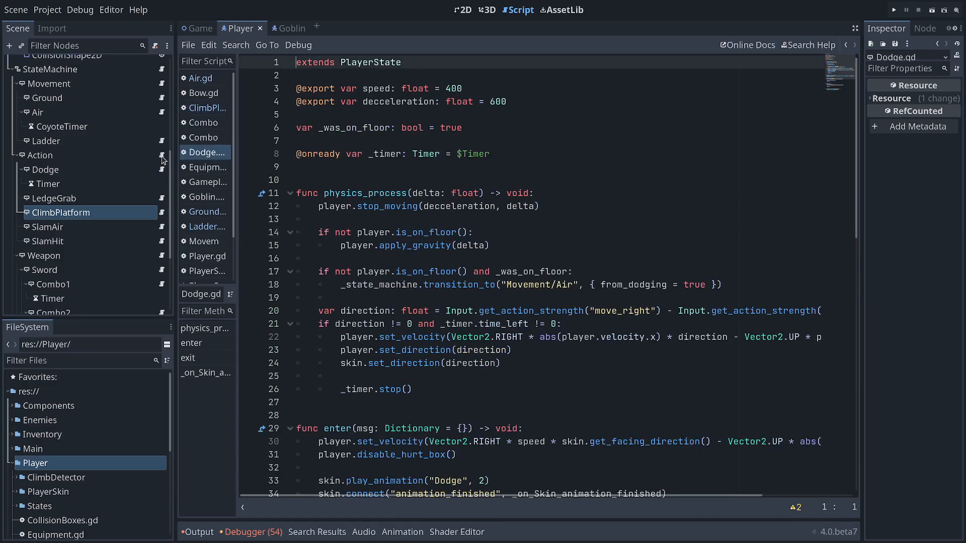
left_click(205, 276)
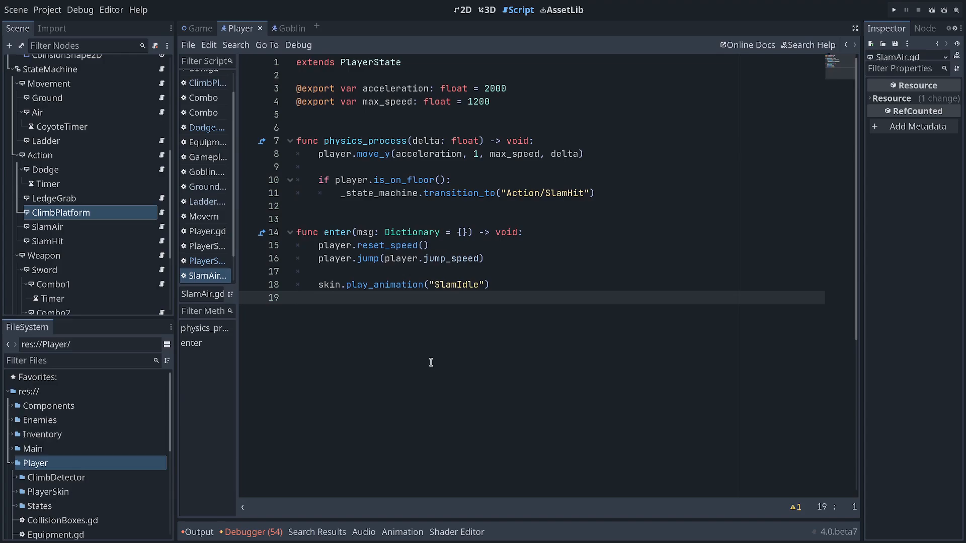
mouse_move(370, 337)
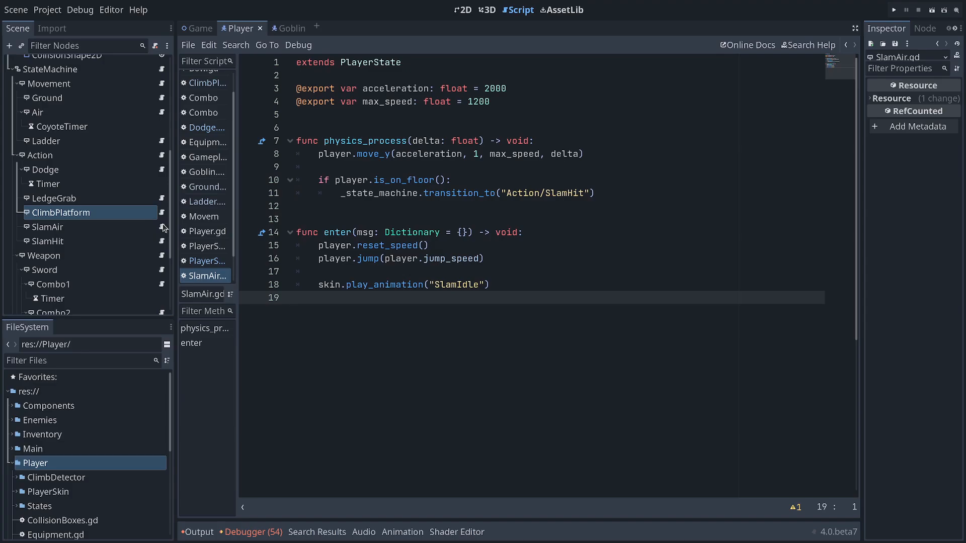
left_click(203, 275)
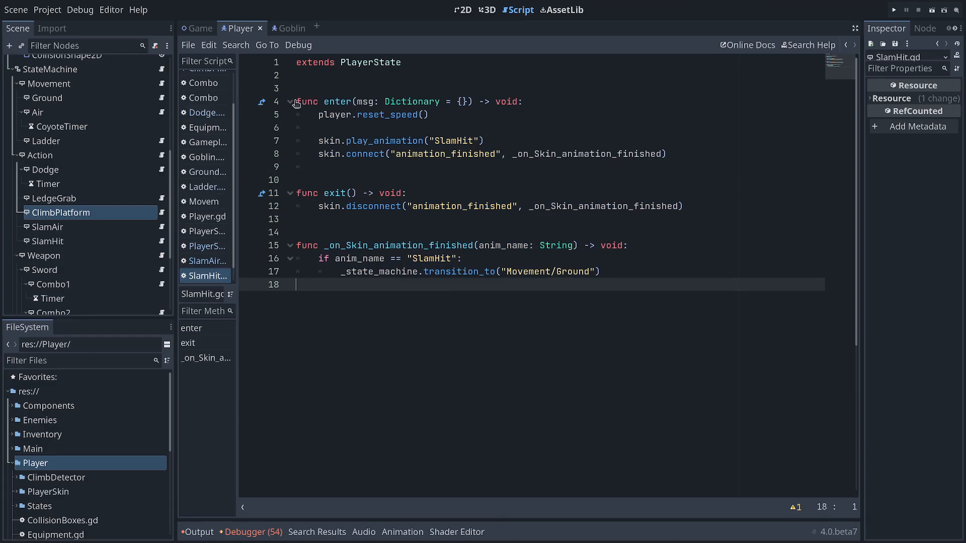
Step: Highlight SlamHit's exit function, then switch to the 3D project's Player.tscn robot scene
double_click(320, 101)
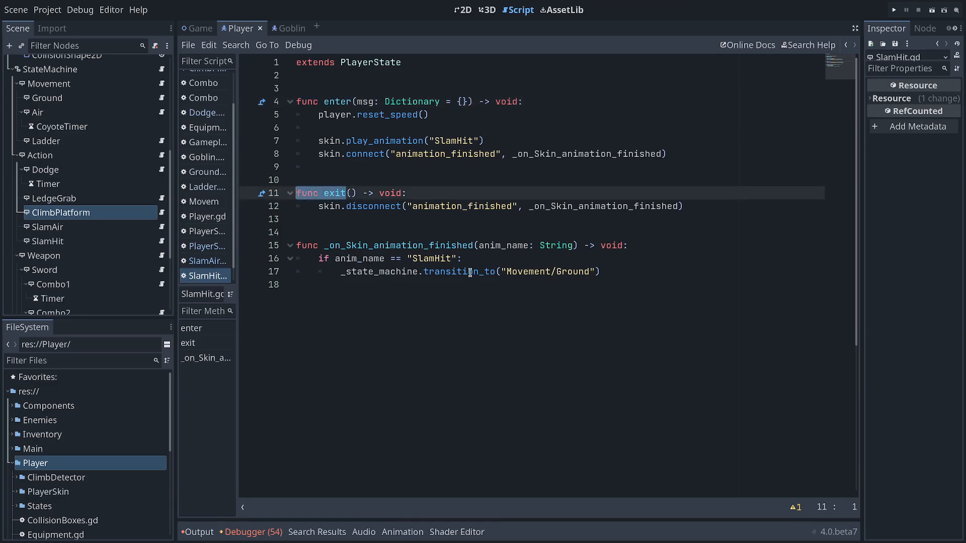
mouse_move(658, 282)
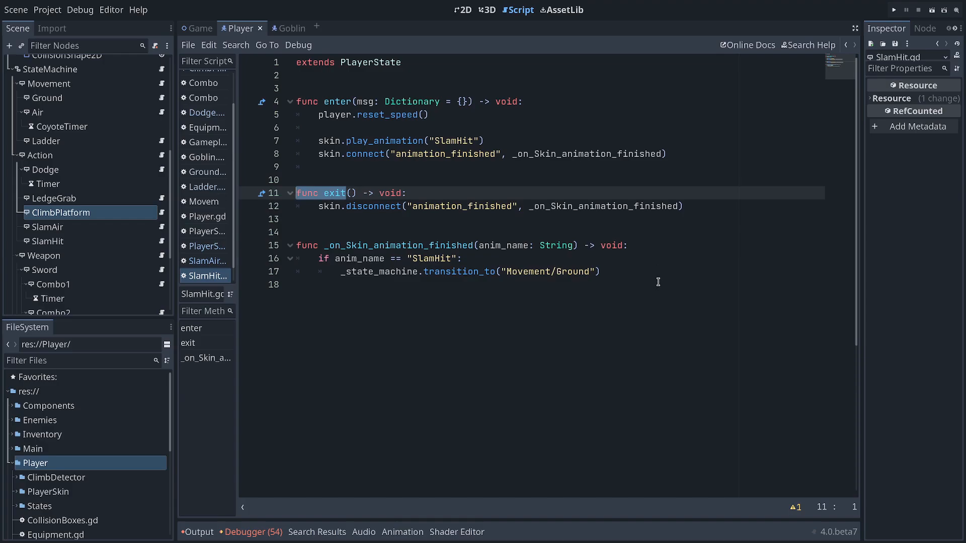
mouse_move(663, 275)
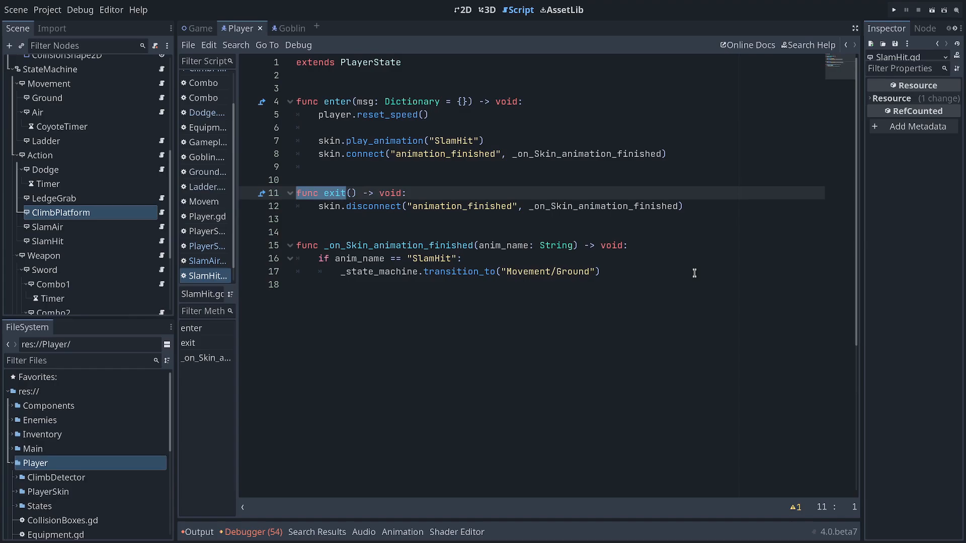
left_click(486, 10)
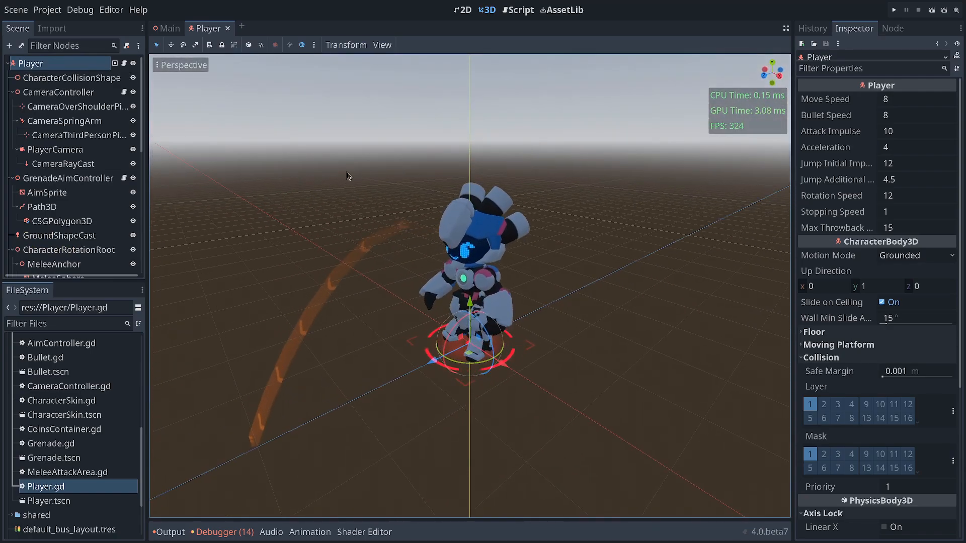
Step: Read through the long 3D Player.gd script, glancing back at the 3D character between scrolls
left_click(521, 11)
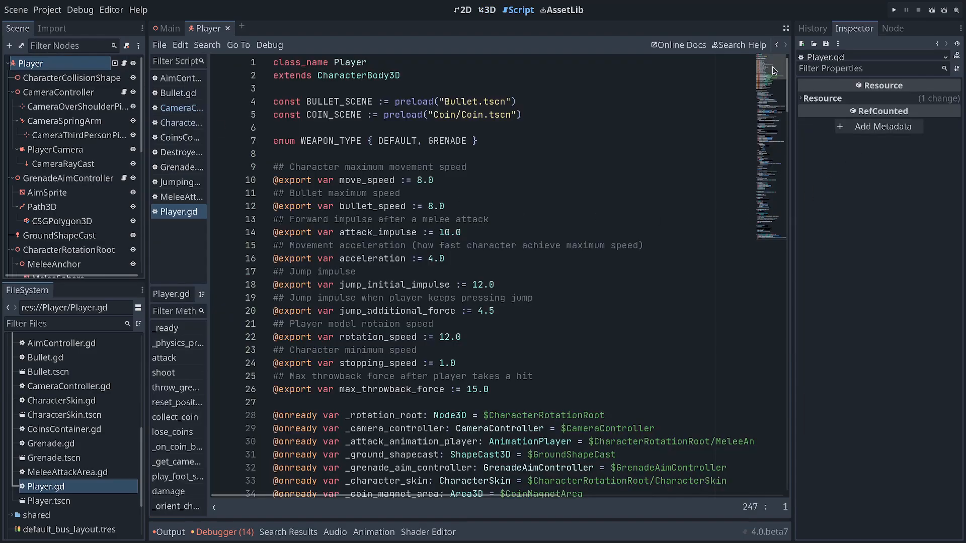
scroll("down", 3)
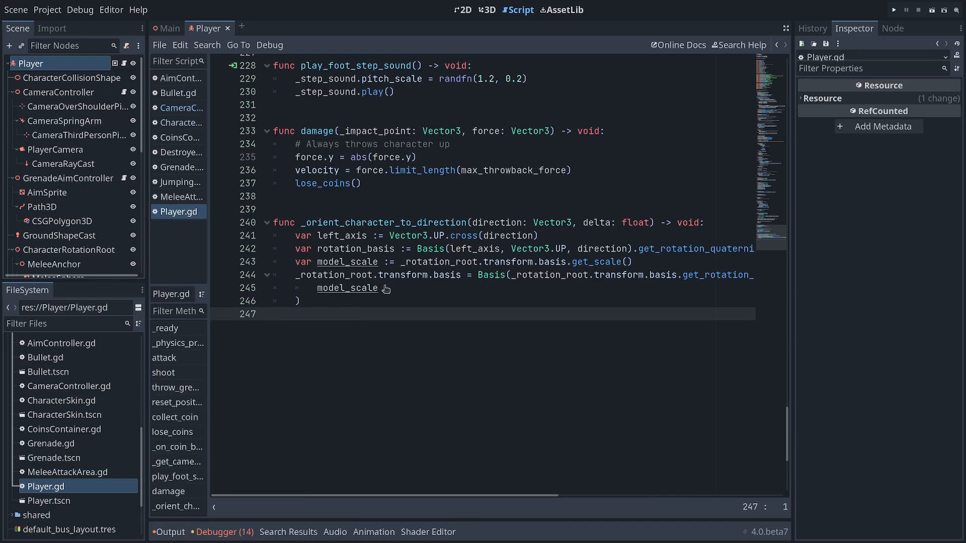
left_click(486, 9)
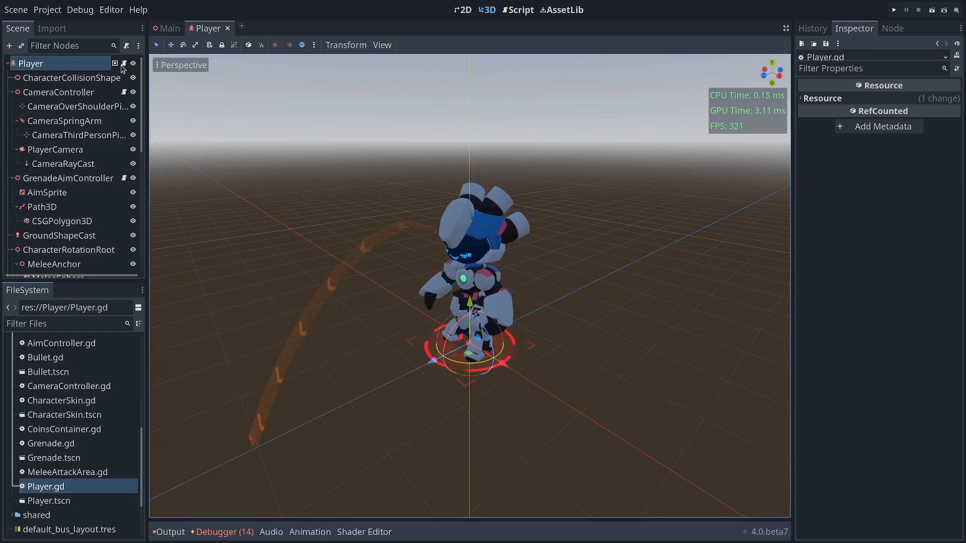
left_click(521, 9)
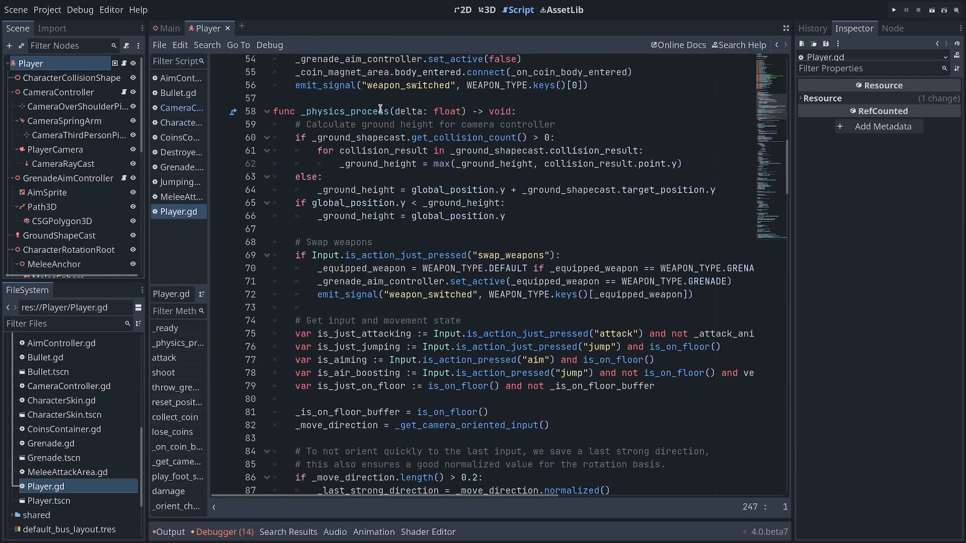
scroll("down", 3)
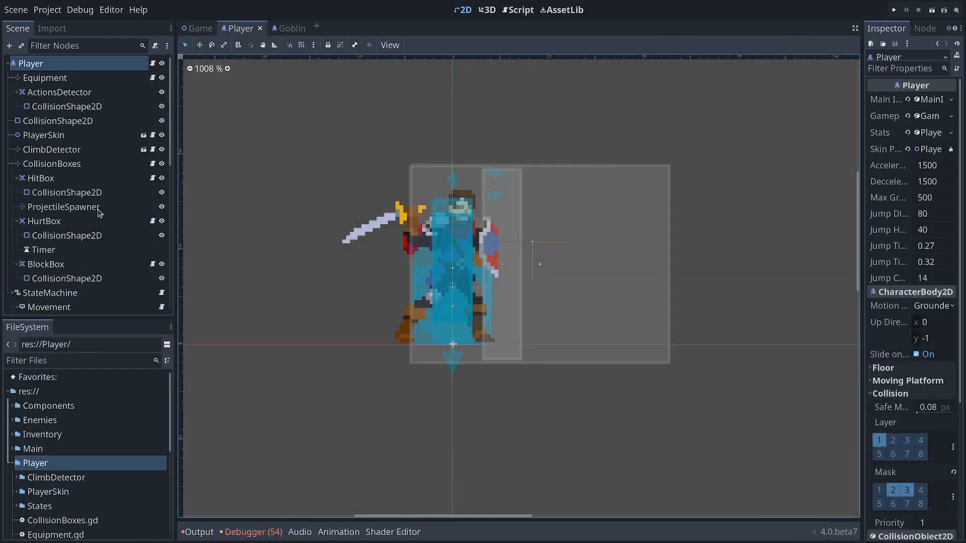
Step: Inspect the player's StateMachine, SlamHit, LedgeGrab, Ladder and Air nodes, then bring up the Goblin scene
left_click(52, 133)
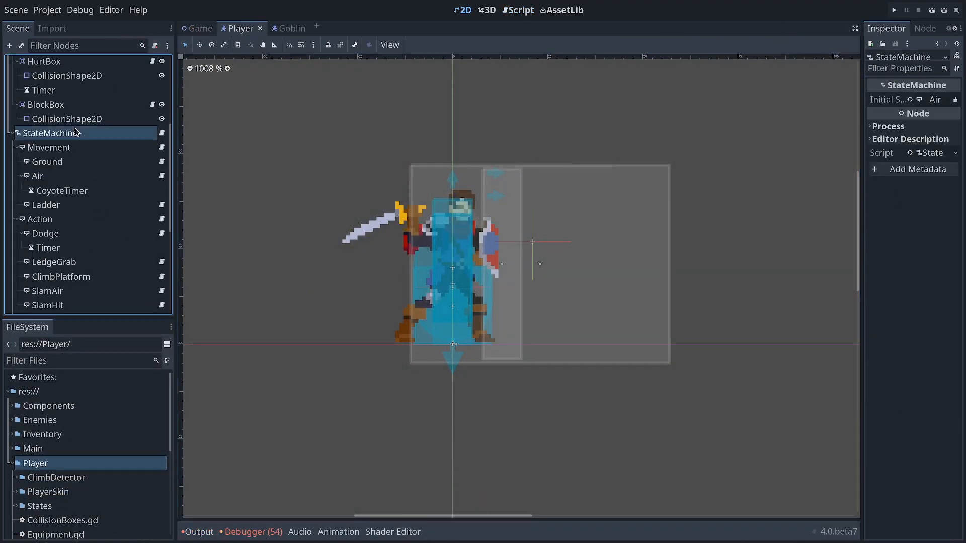
scroll("down", 3)
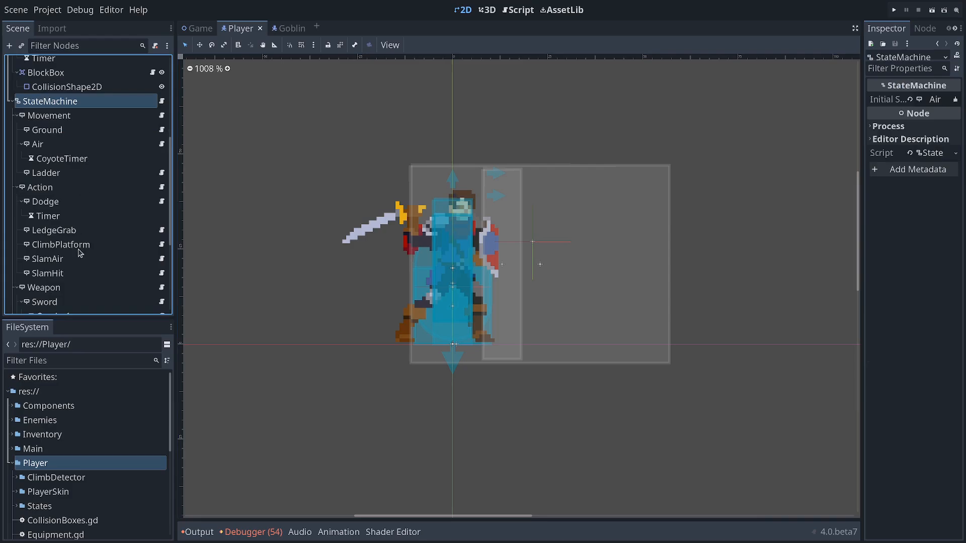
left_click(47, 273)
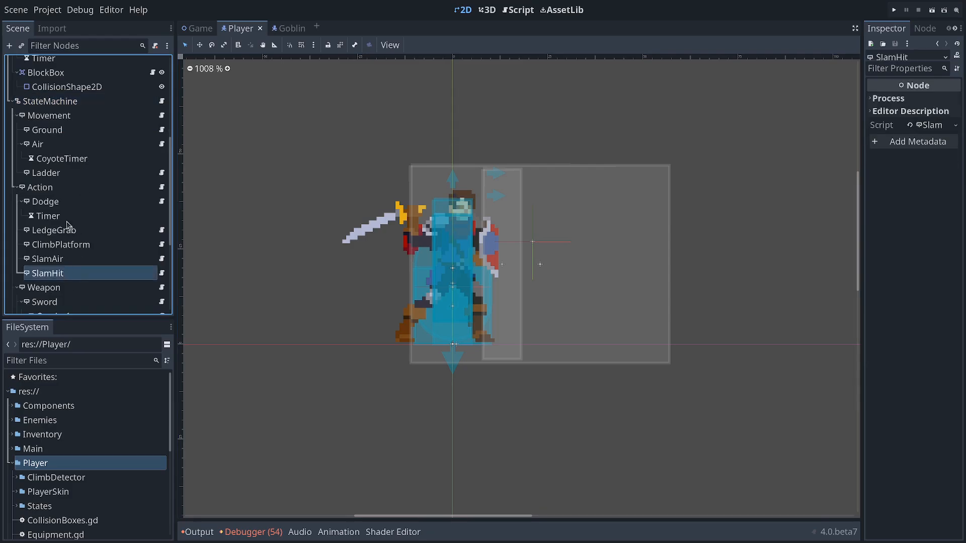
left_click(54, 229)
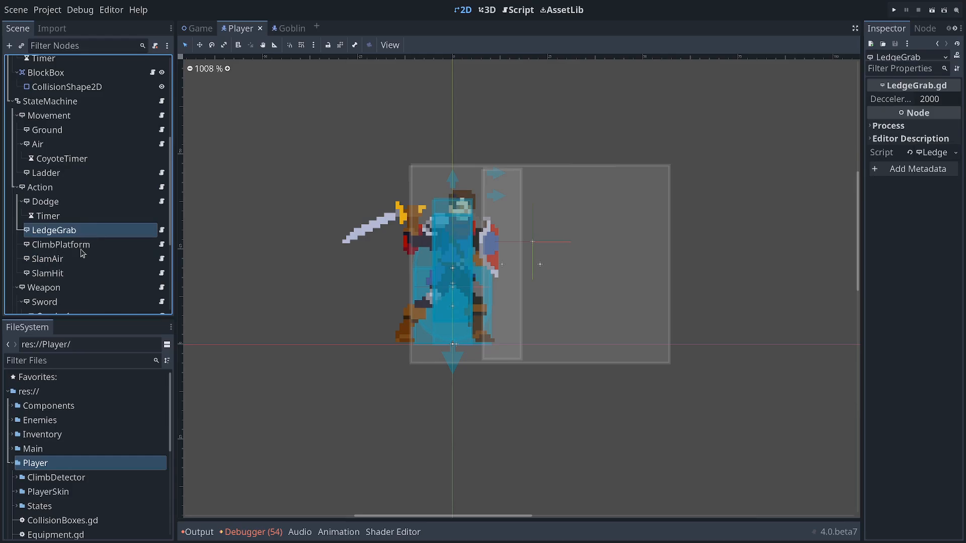
left_click(46, 172)
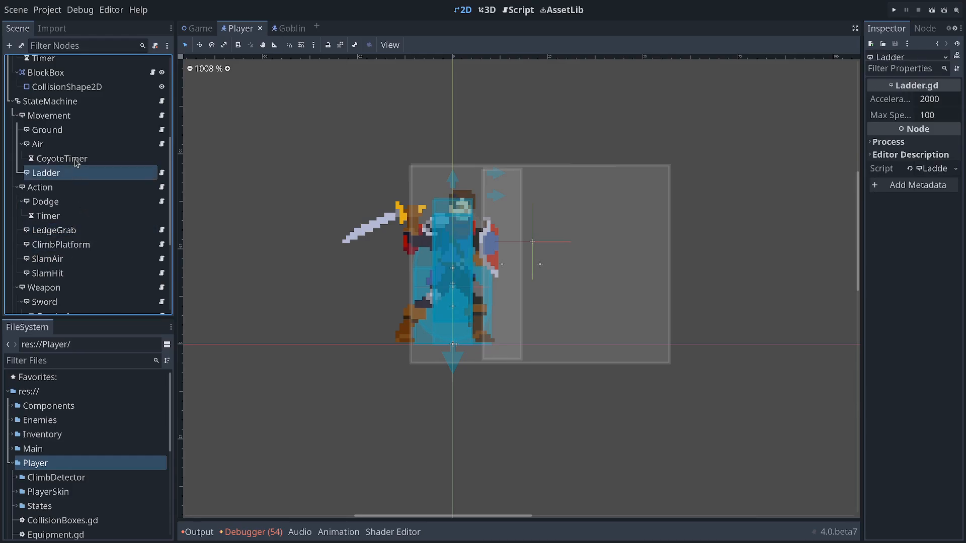
left_click(37, 144)
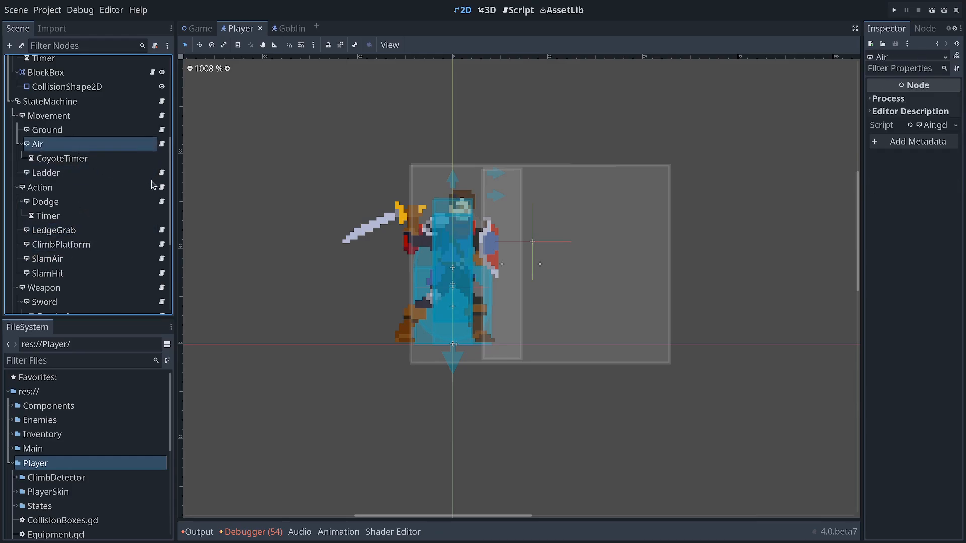
left_click(284, 28)
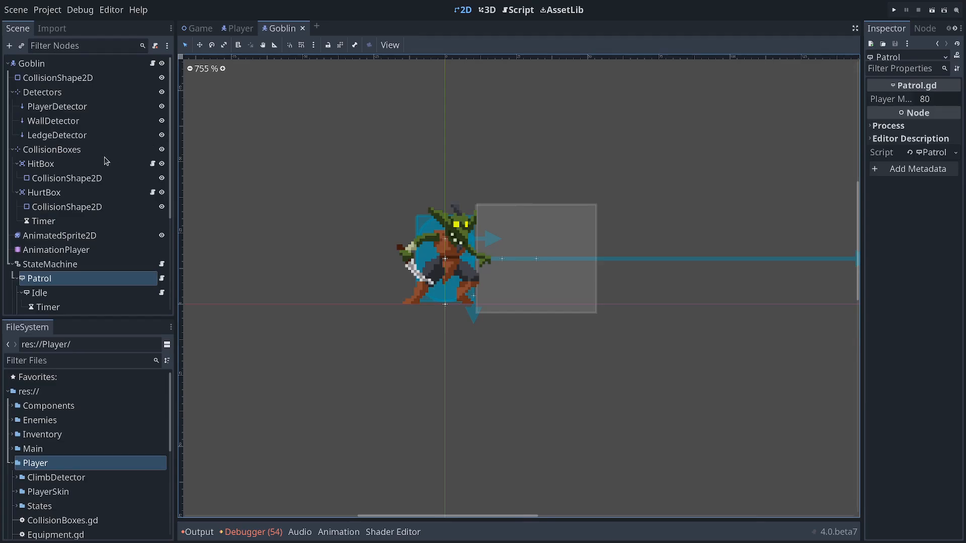
Step: Inspect the goblin's Walk and Attack states, then return to the 3D Player.gd script
scroll("down", 3)
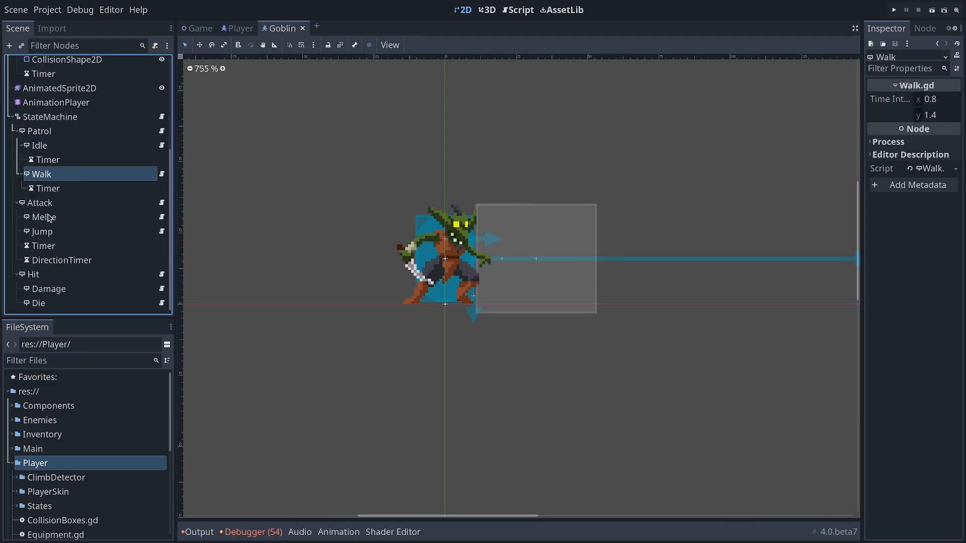
left_click(39, 203)
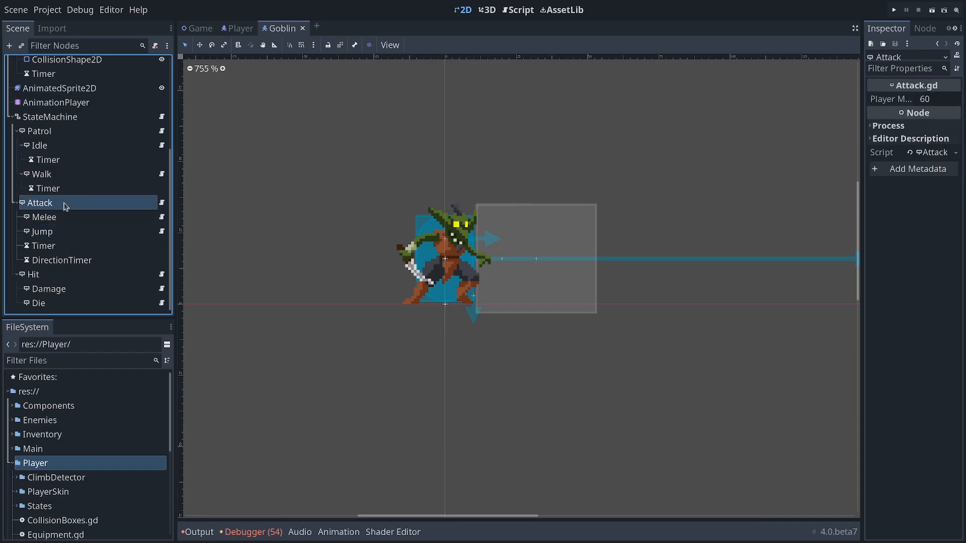
left_click(44, 217)
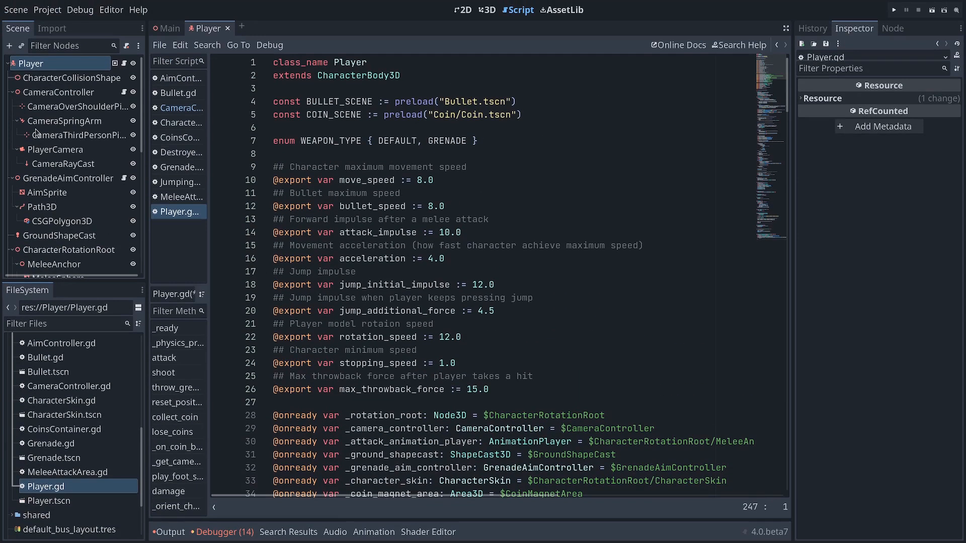
Step: Glance at the 3D viewport, then scroll Player.gd down to the attack, shoot and throw_grenade functions
left_click(486, 10)
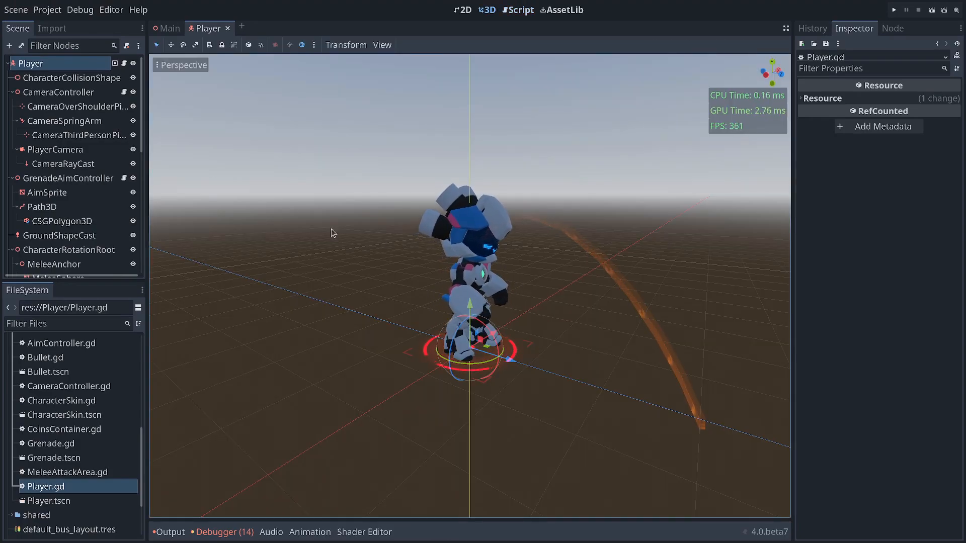
left_click(520, 9)
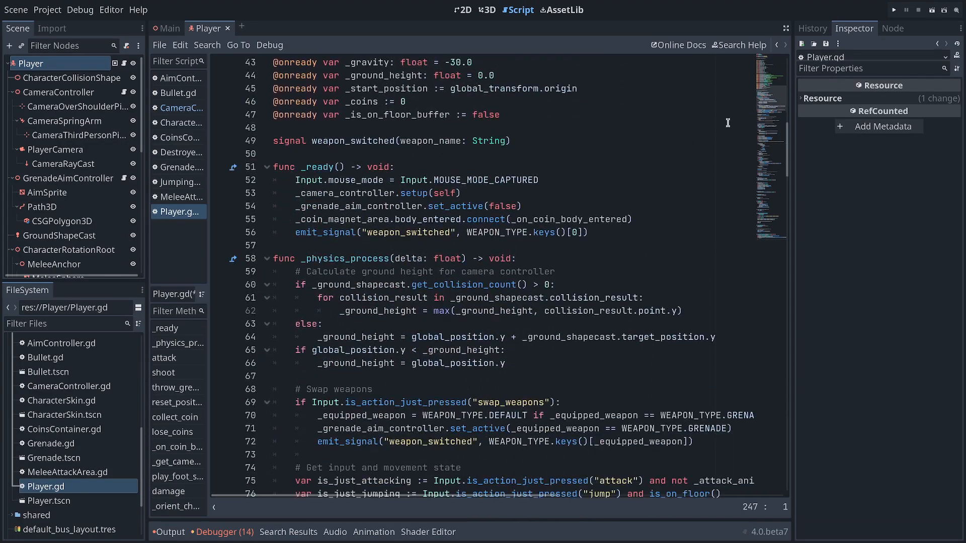
scroll("down", 3)
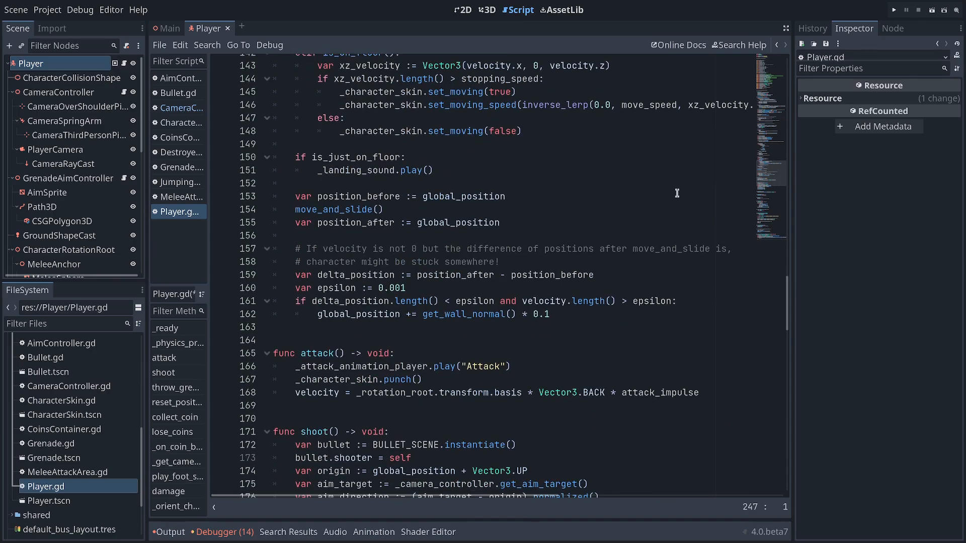
mouse_move(621, 317)
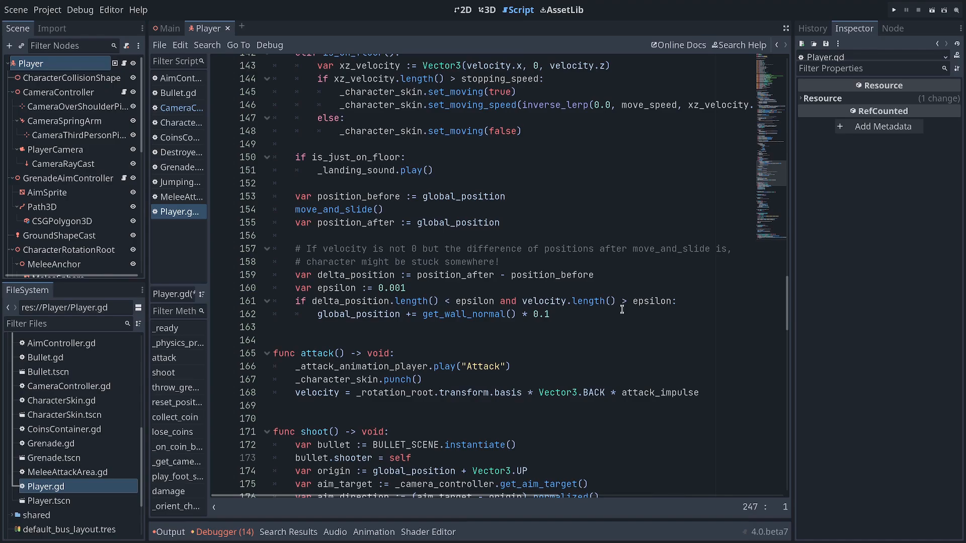
scroll("down", 3)
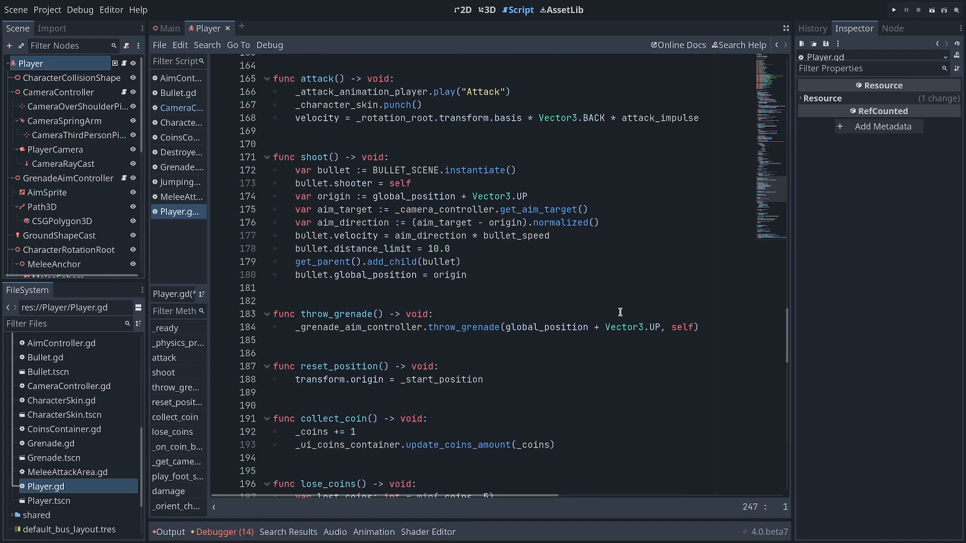
mouse_move(619, 307)
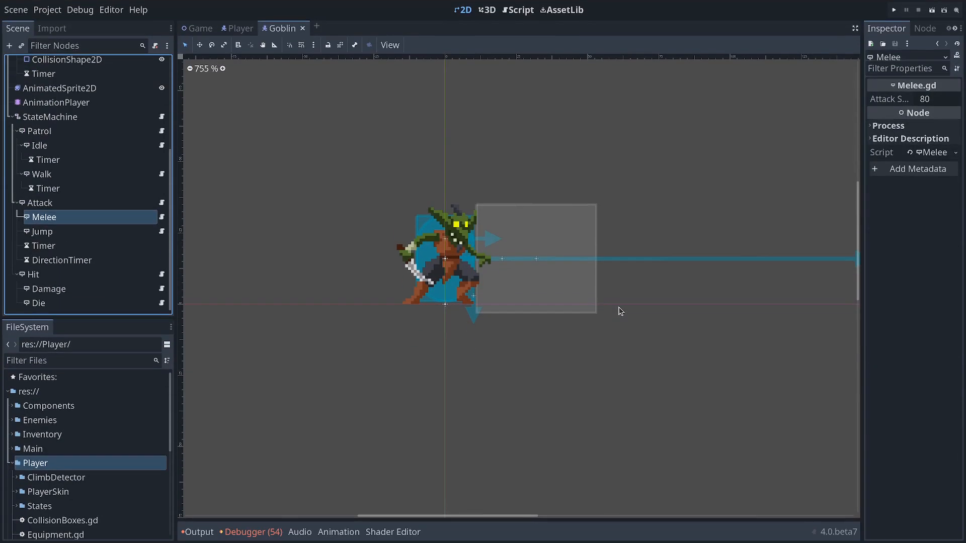
Step: Switch back to the 2D Player scene showing the Air state
left_click(241, 29)
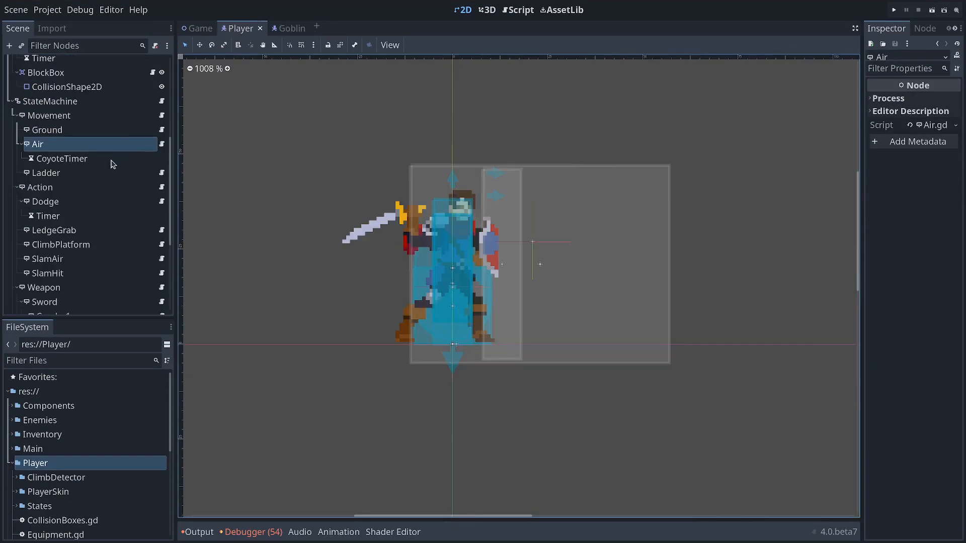
mouse_move(46, 172)
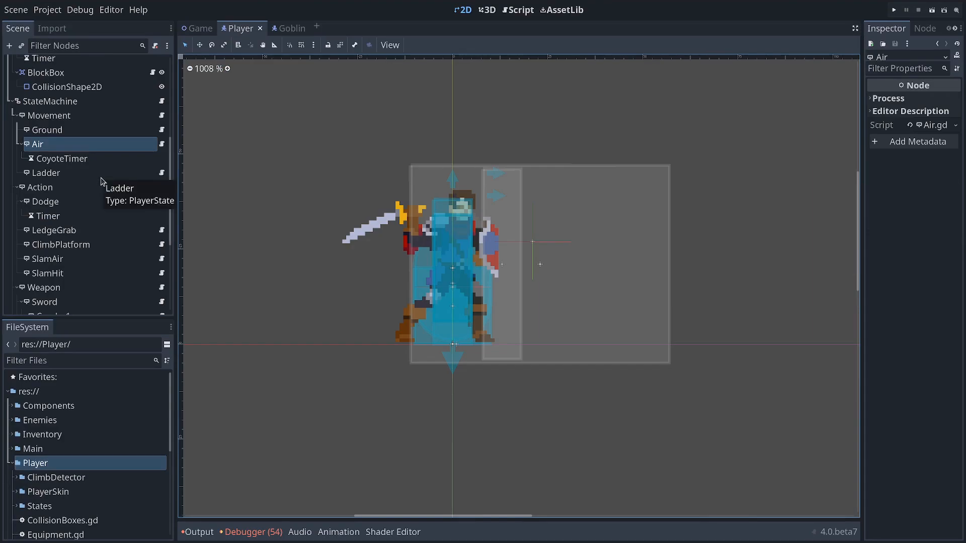
mouse_move(113, 170)
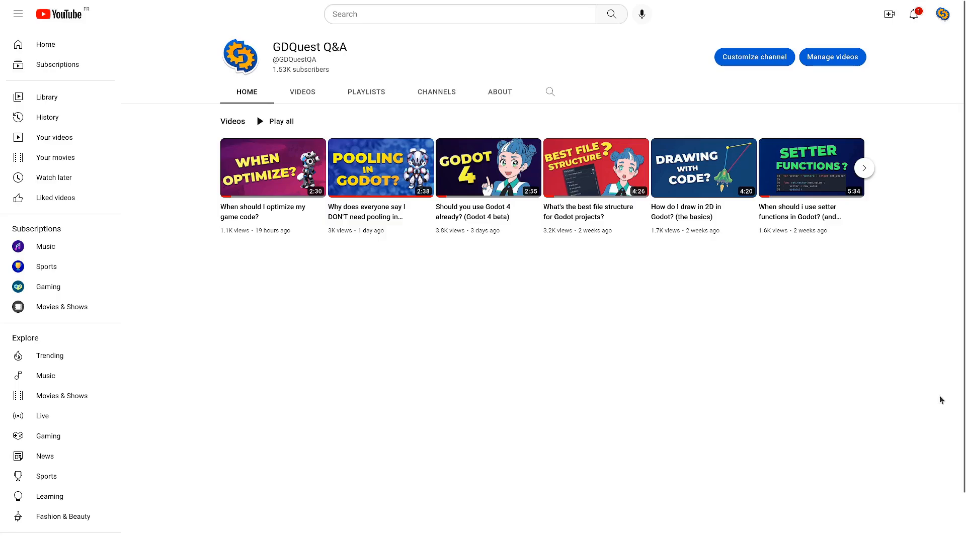
Step: Show the GDQuest Q&A channel's Videos tab listing its Godot question videos
left_click(302, 91)
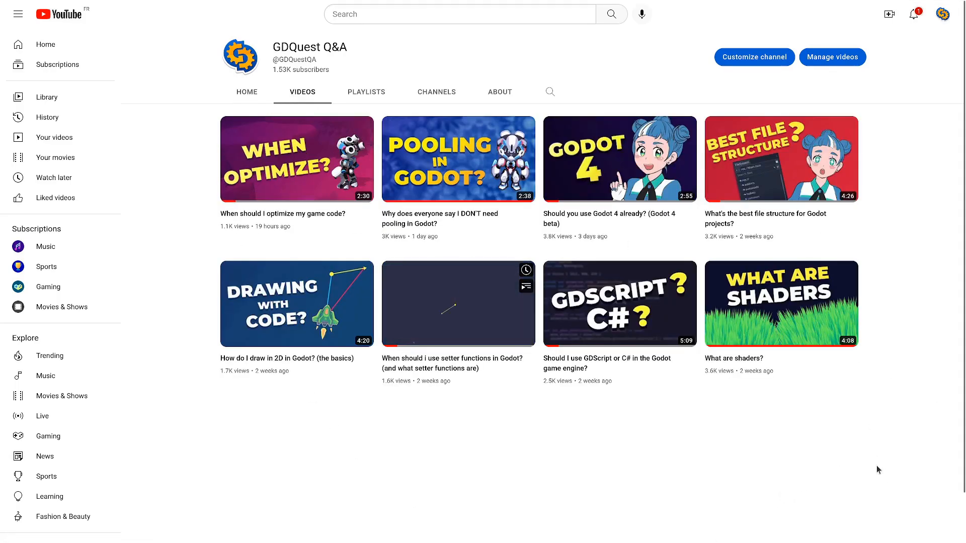
mouse_move(862, 428)
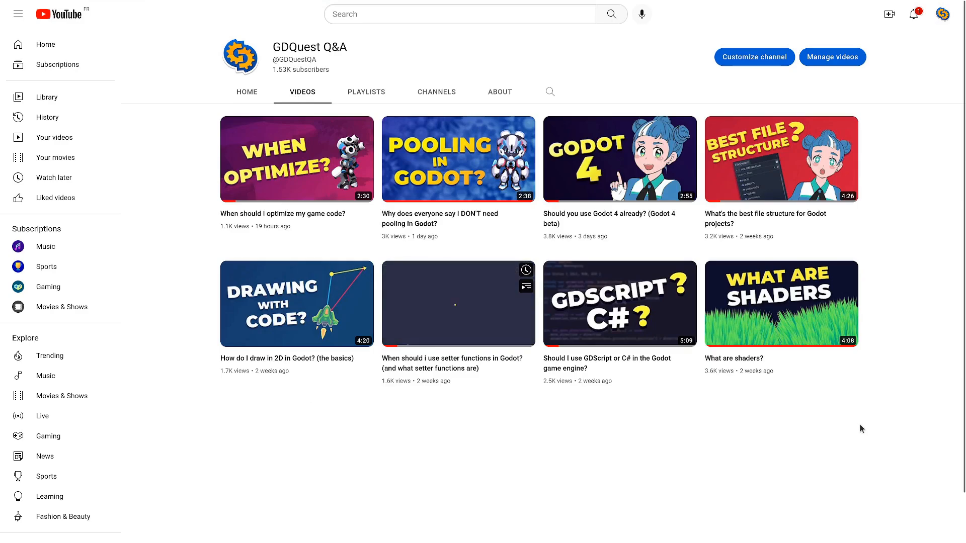